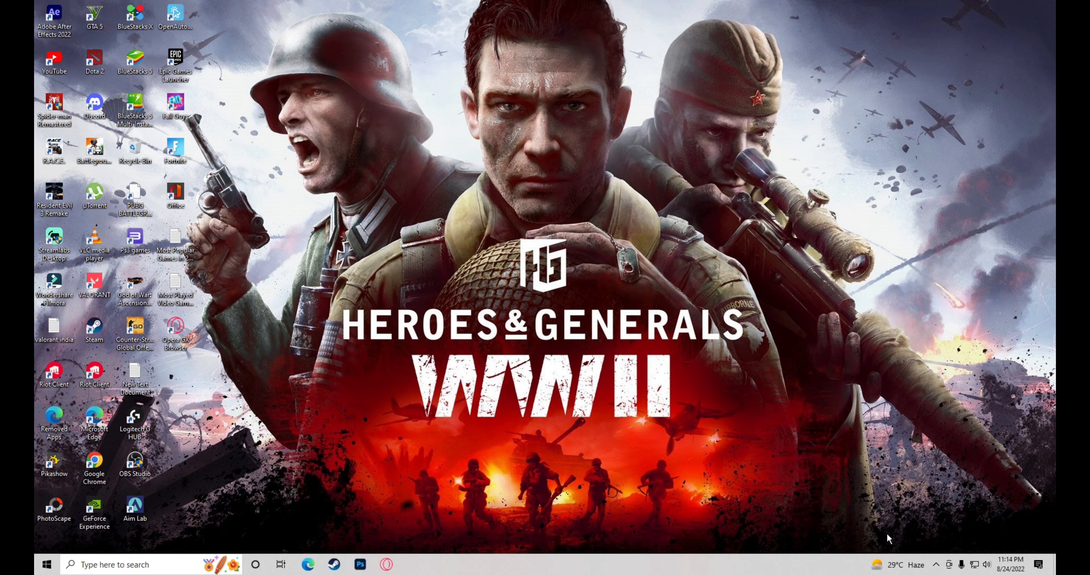
mouse_move(448, 253)
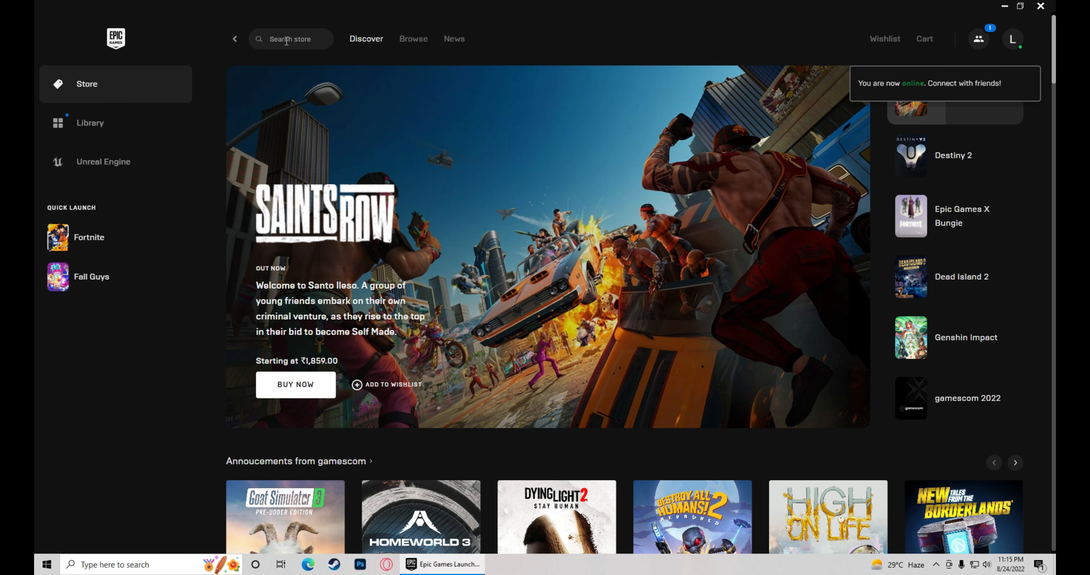
Step: Search the store for 'hero' and open the Heroes & Generals WWII page
type("hero")
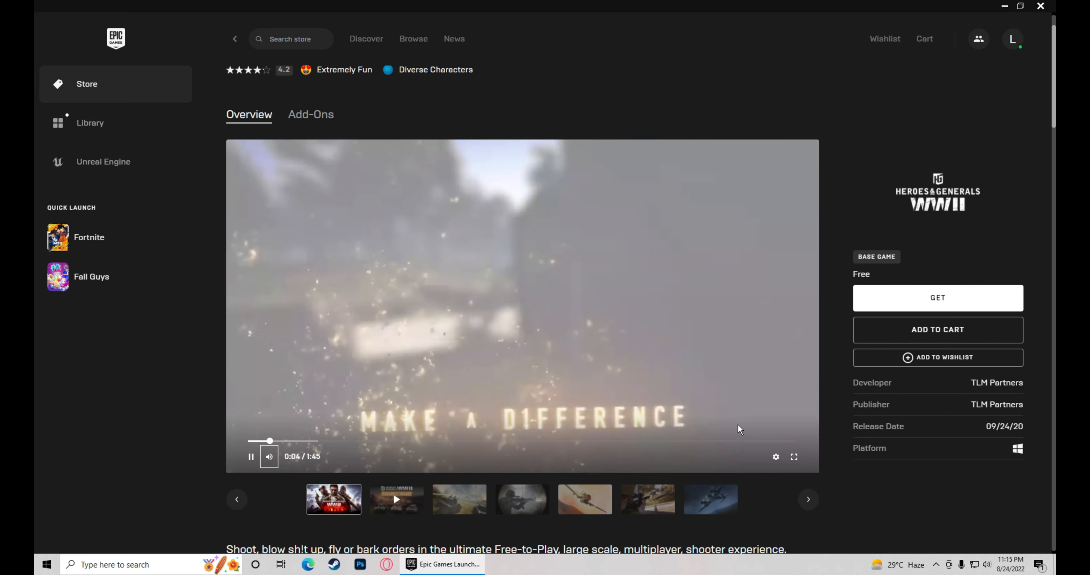
Step: Claim the free game with GET and start installing it from the Ready to Install popup
left_click(793, 457)
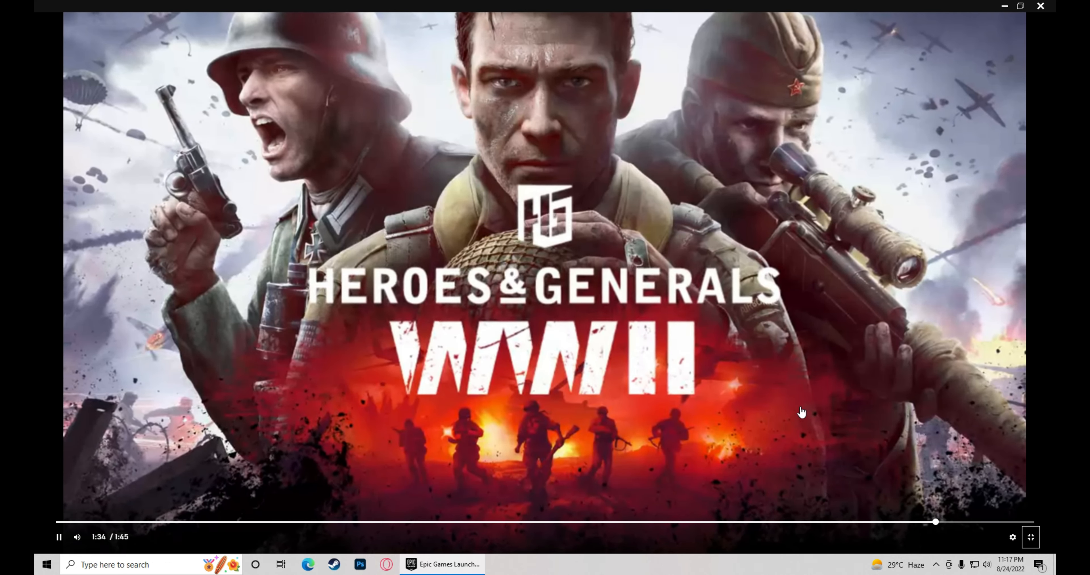
mouse_move(833, 311)
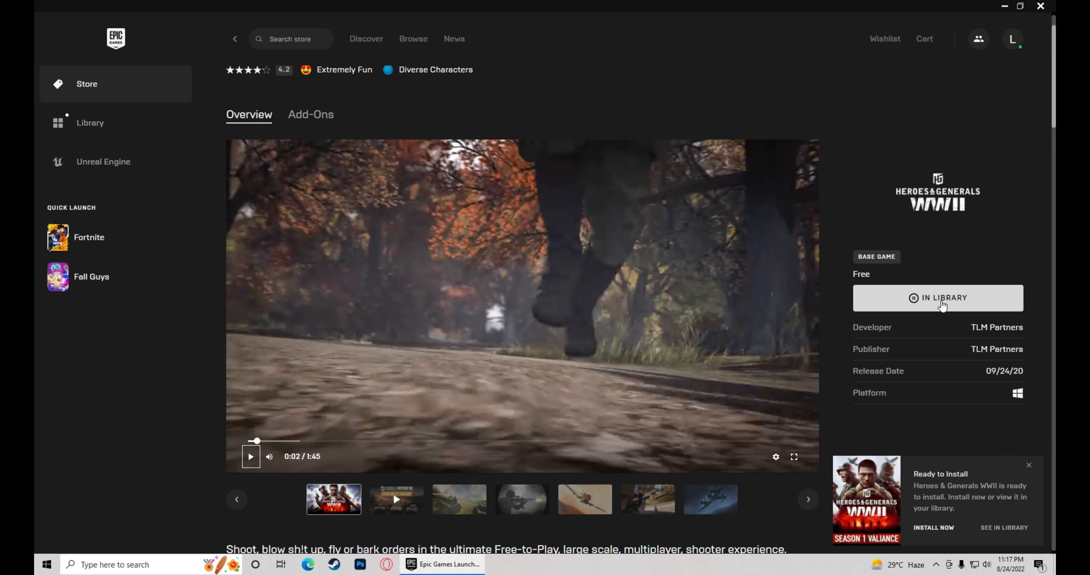
left_click(89, 122)
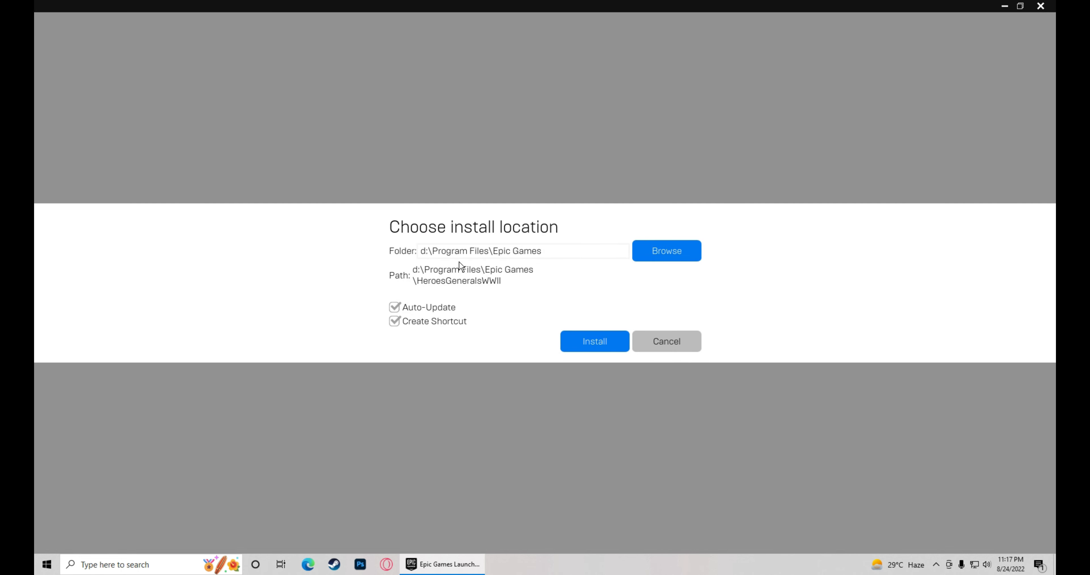
Step: Install to the default folder so the game shows installing at 0% in the Library
left_click(593, 341)
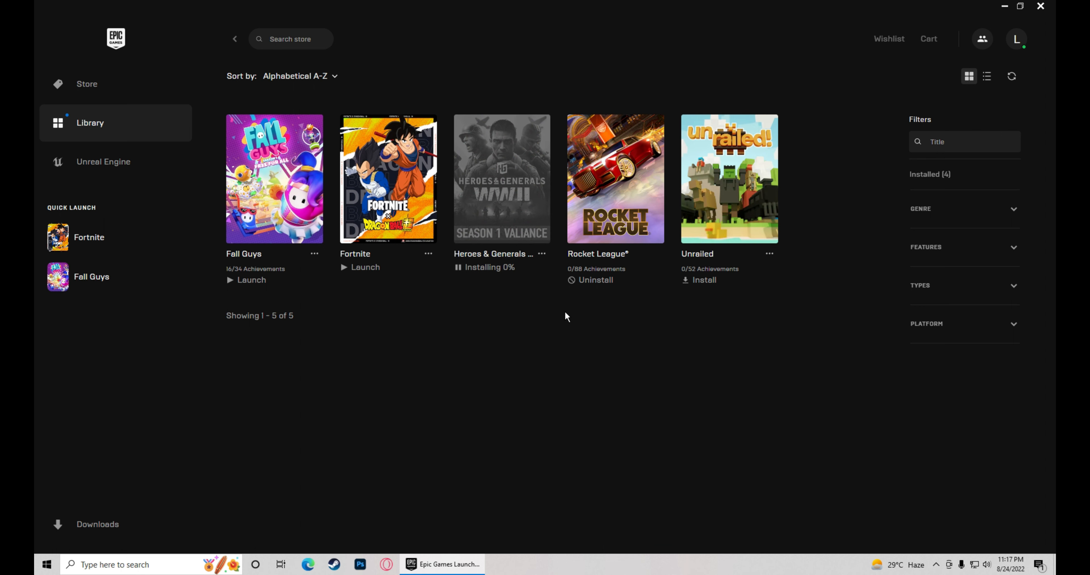
mouse_move(582, 343)
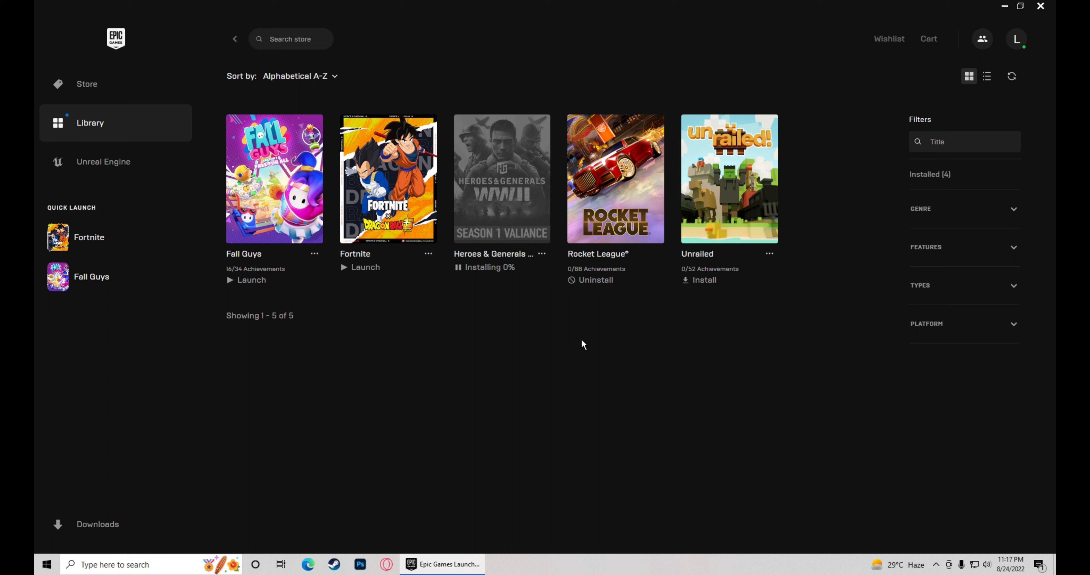